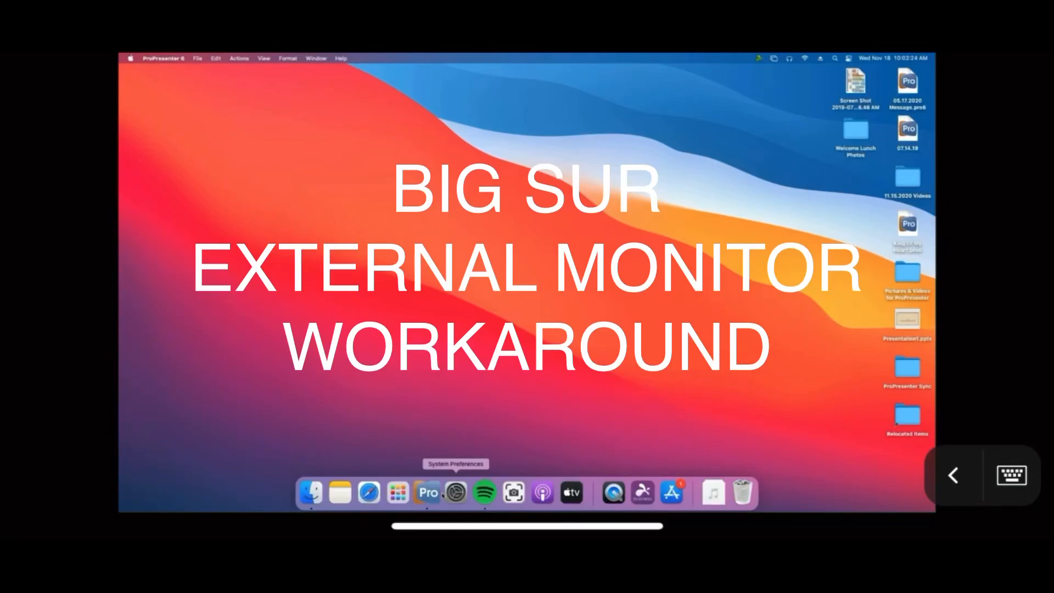
Step: Launch ProPresenter from the Dock and load the Gone presentation's lyric slides
left_click(427, 493)
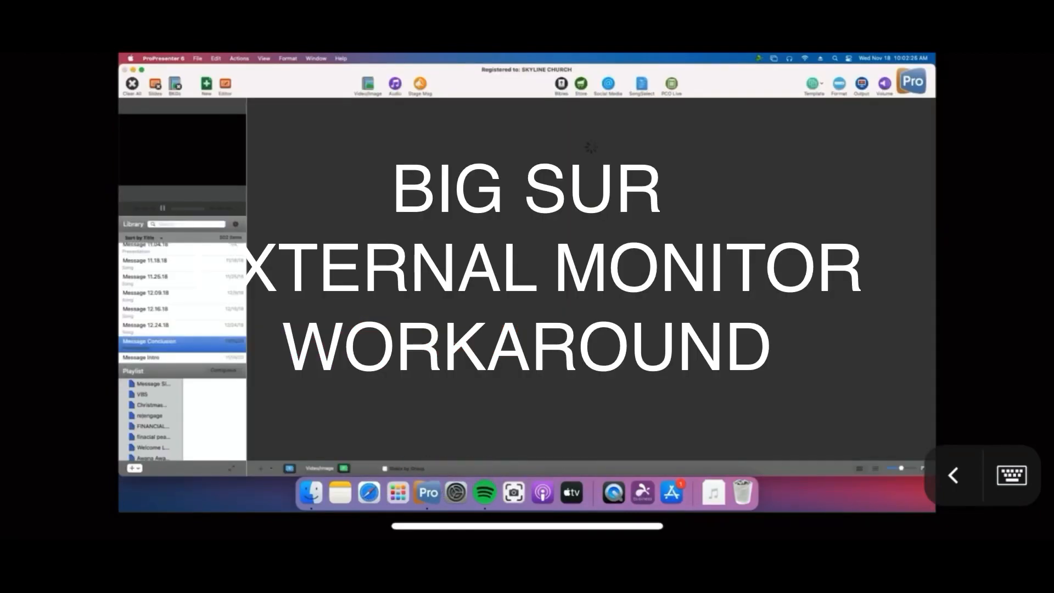
left_click(200, 425)
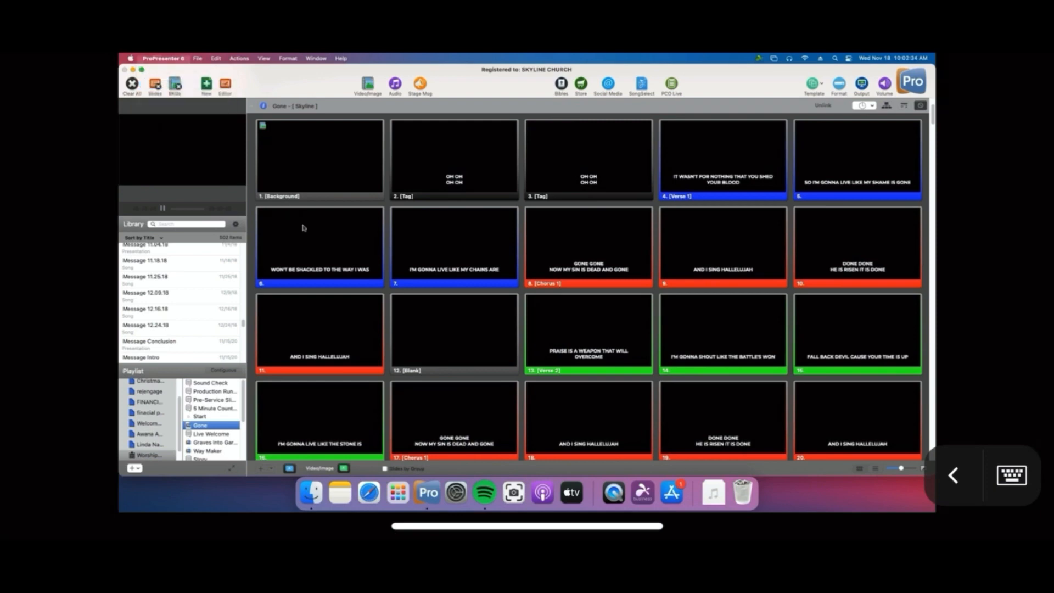
left_click(164, 58)
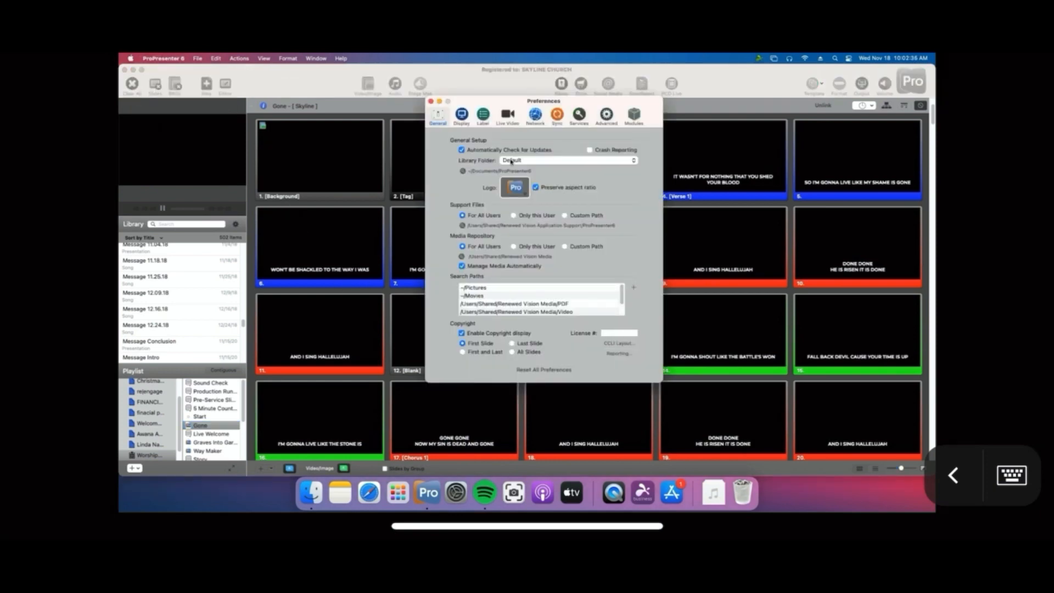
left_click(463, 114)
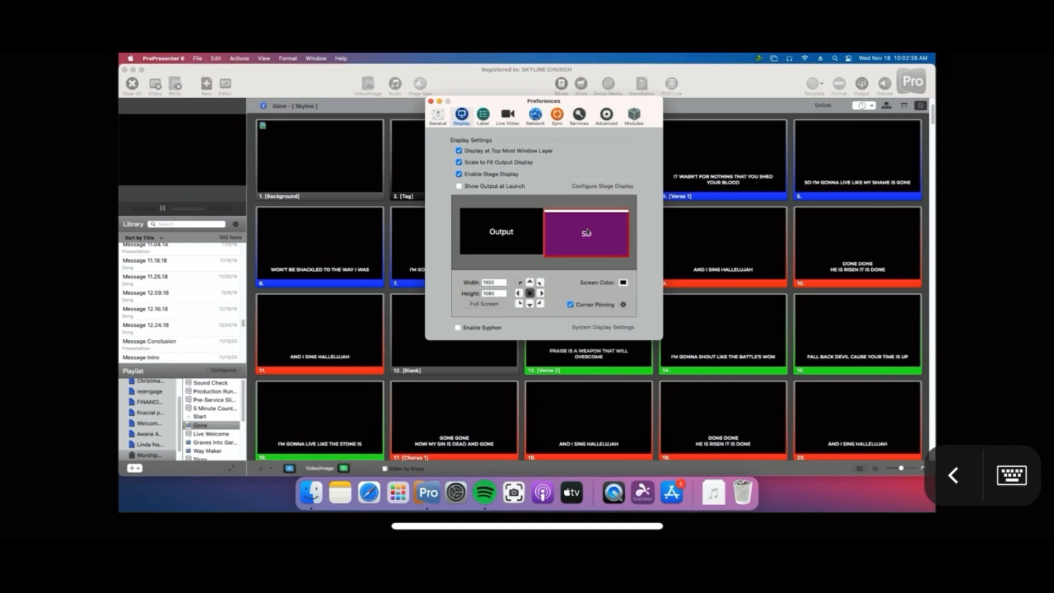
mouse_move(487, 211)
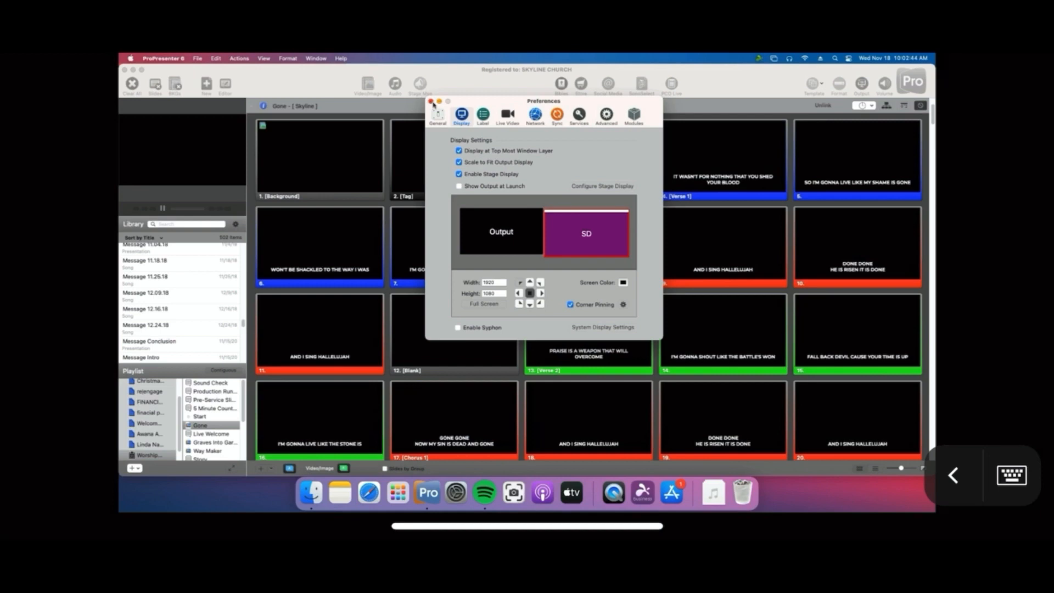
left_click(430, 101)
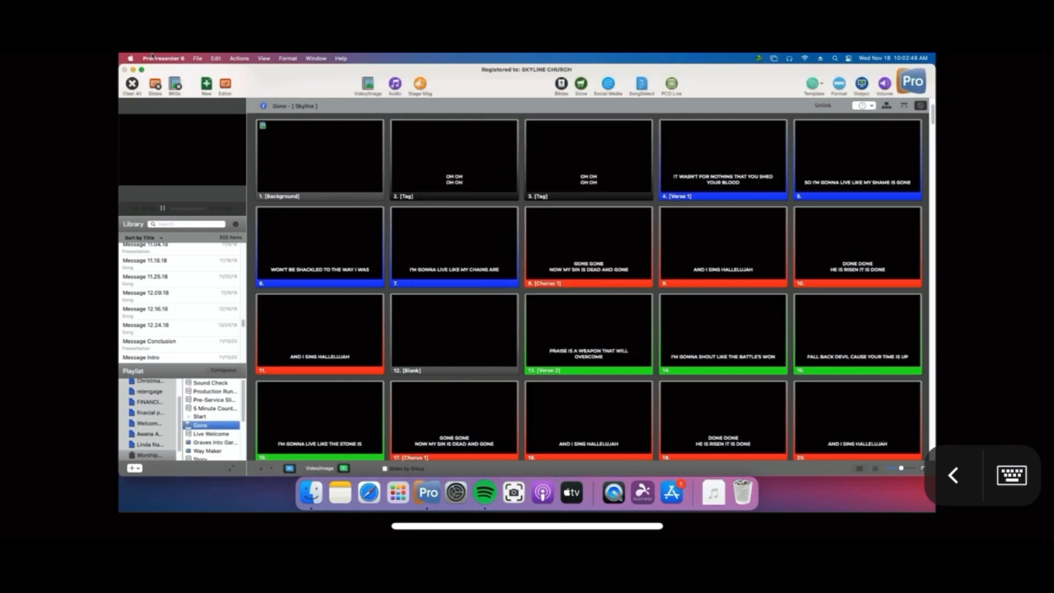
left_click(164, 58)
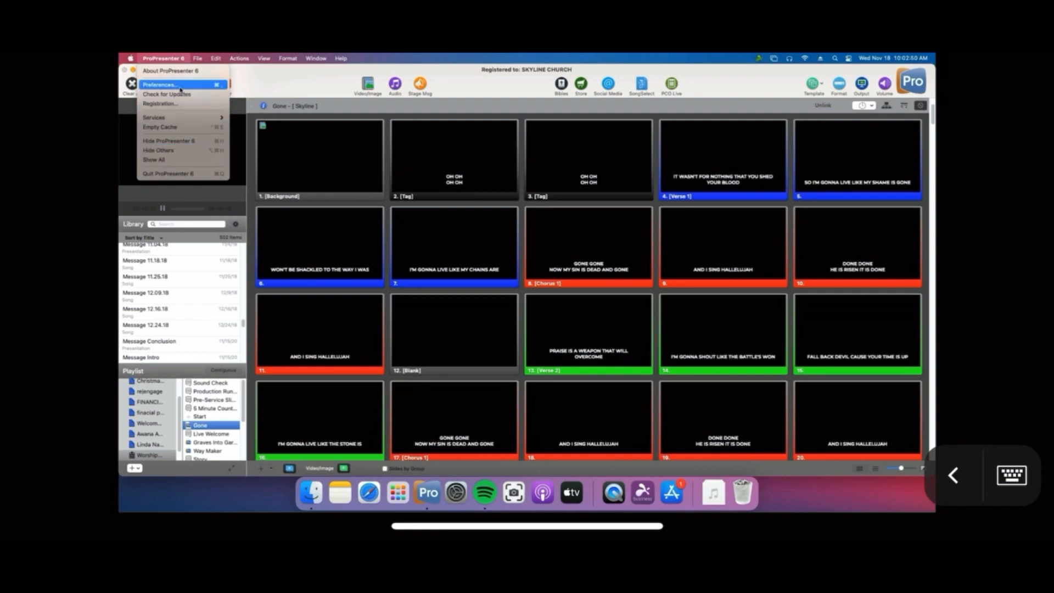
left_click(160, 85)
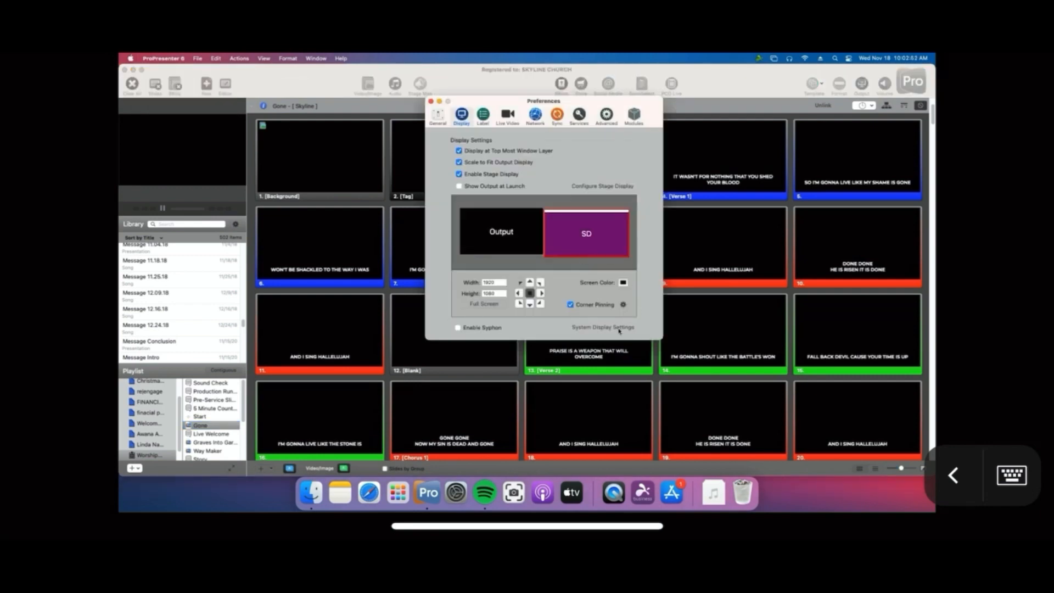
left_click(603, 327)
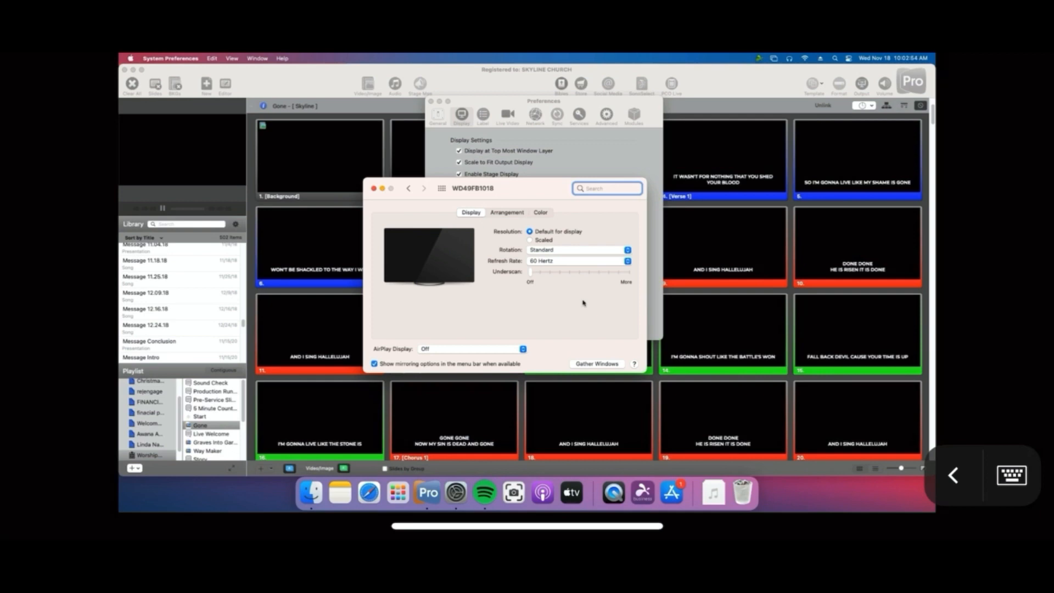
left_click(506, 211)
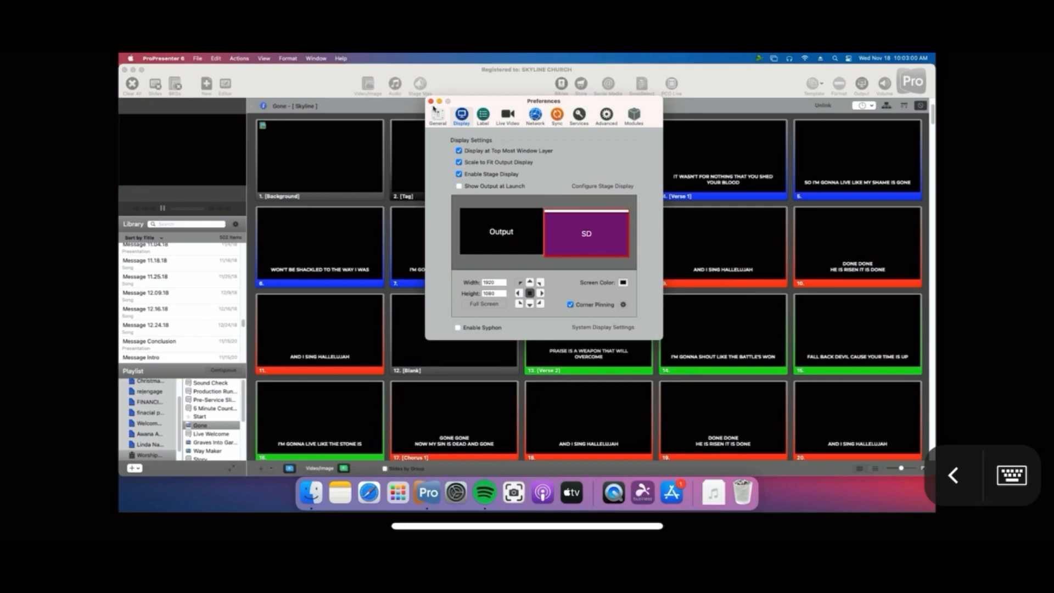
left_click(430, 101)
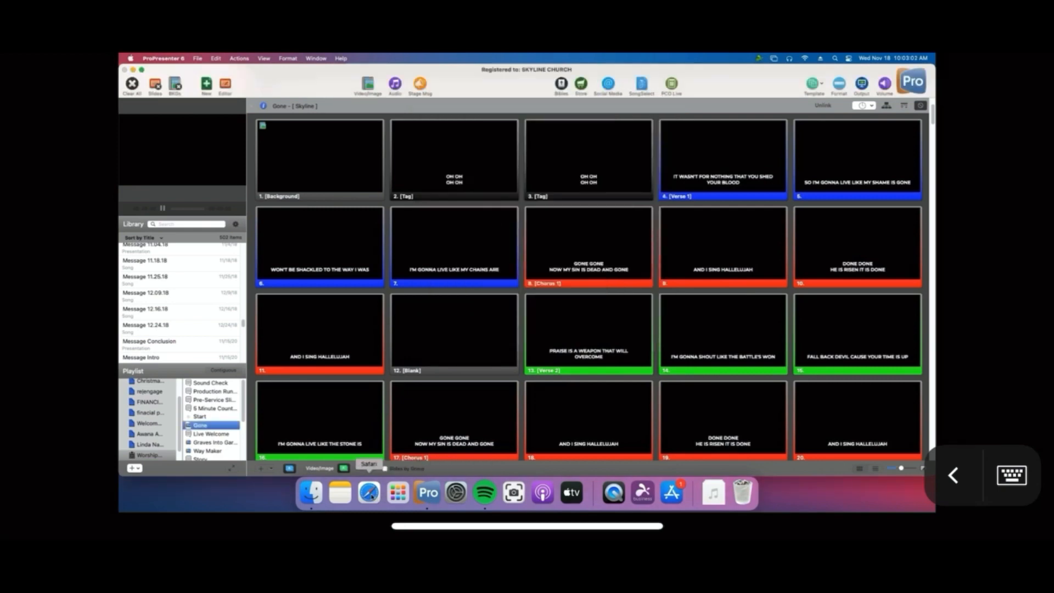
Step: Reopen the DisplayLink macOS downloads page from Safari history and scroll to DisplayLink Manager
left_click(369, 492)
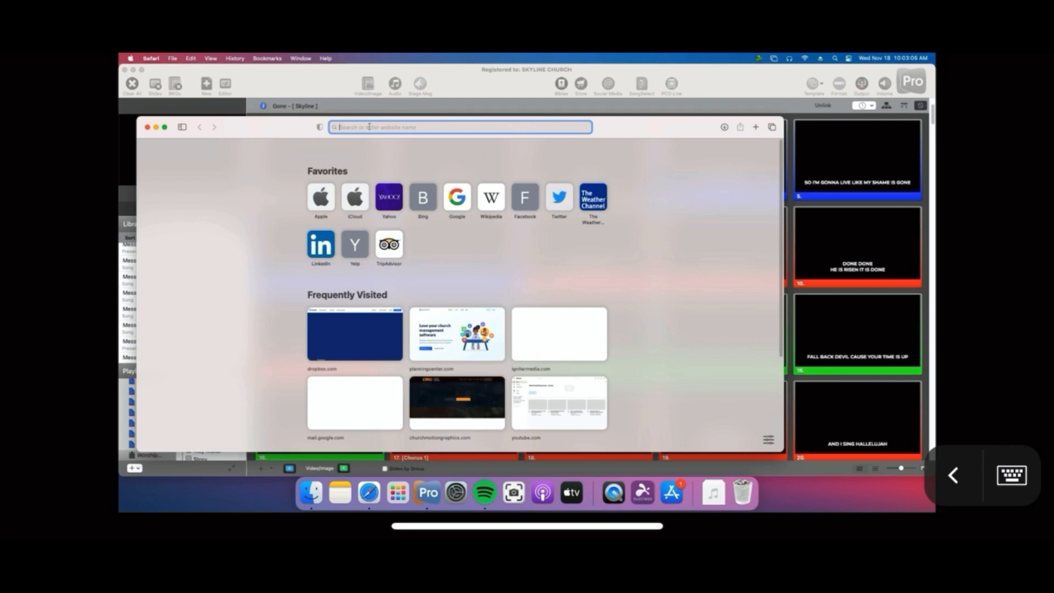
left_click(235, 59)
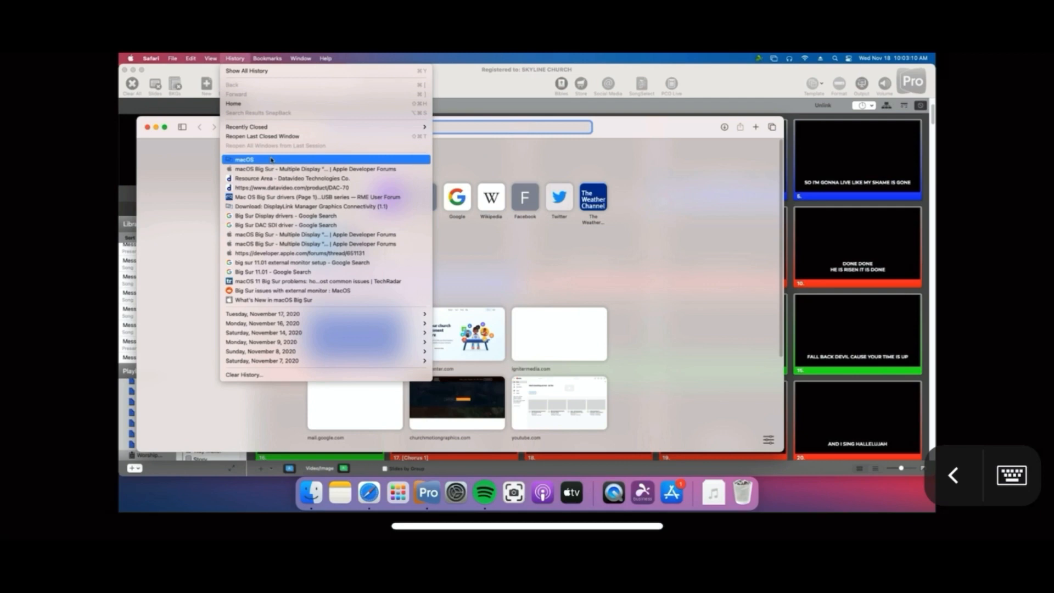
left_click(310, 206)
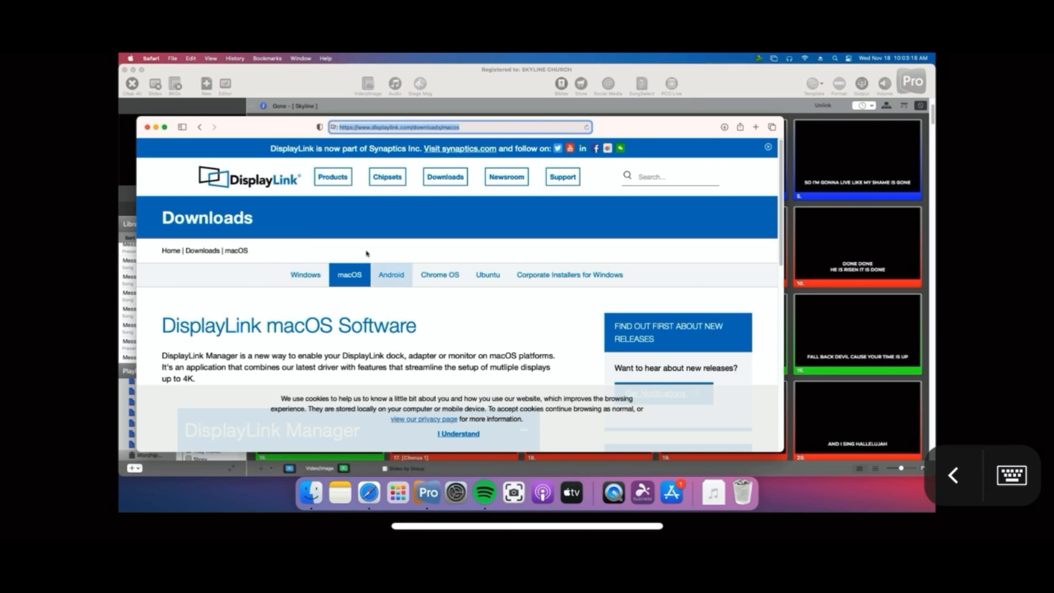
mouse_move(414, 315)
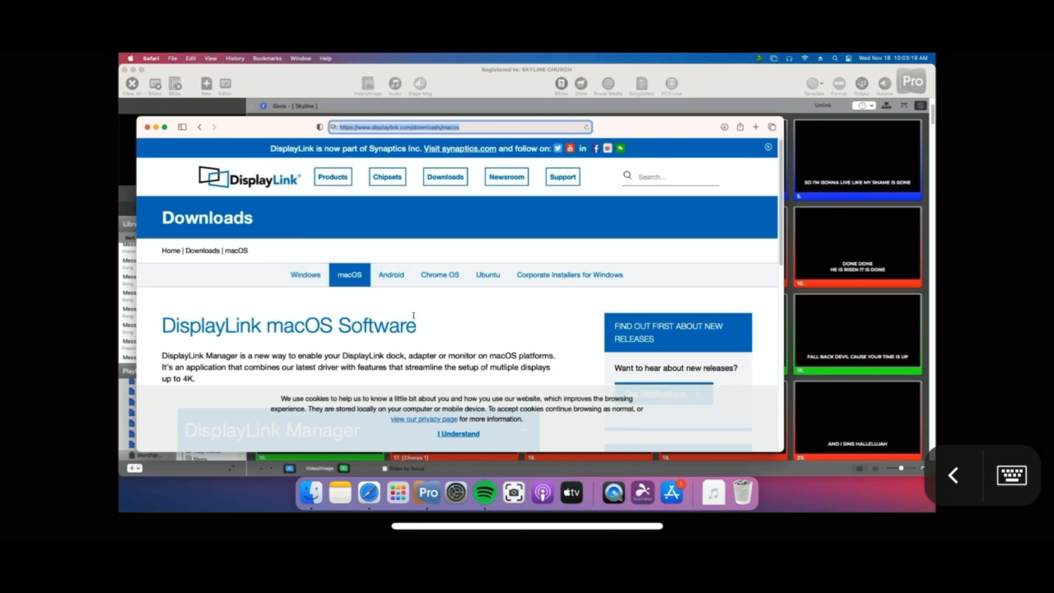
scroll("down", 3)
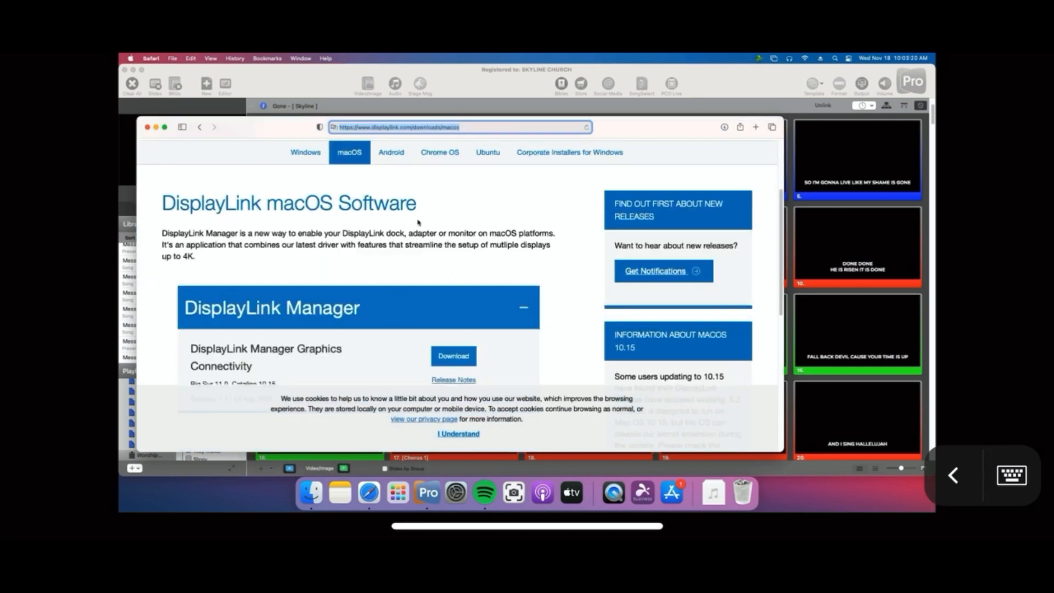
scroll("down", 3)
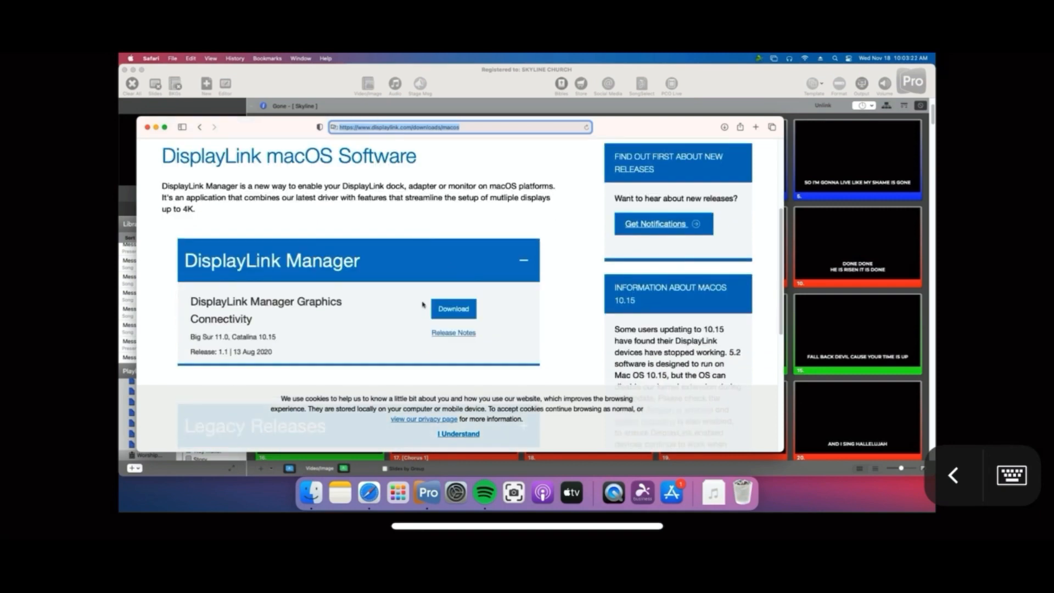
mouse_move(310, 492)
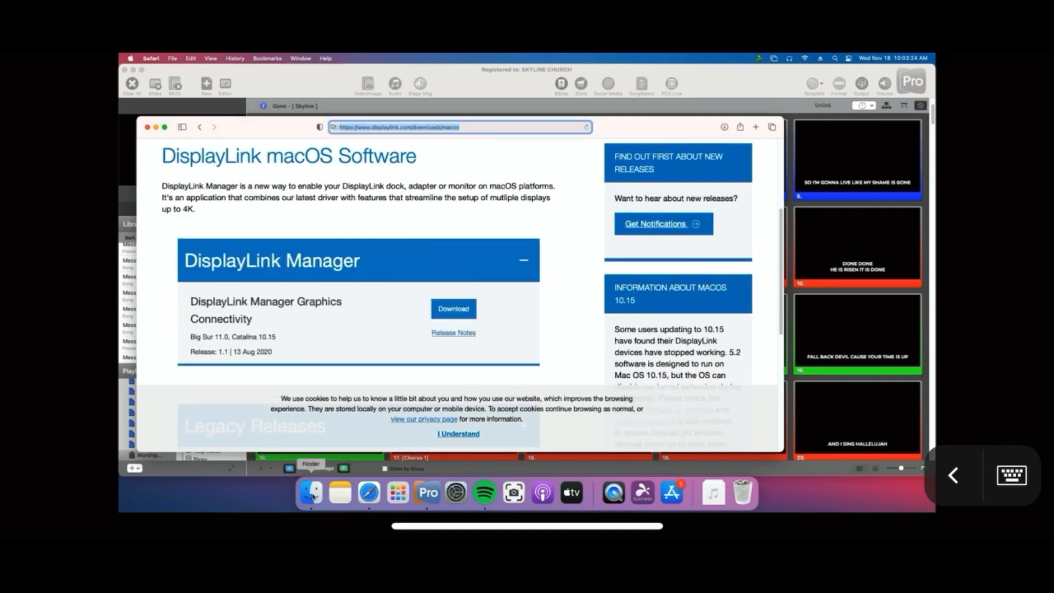
Step: Briefly check Finder Recents, then show Launchpad with the installed DisplayLink Manager app
left_click(310, 491)
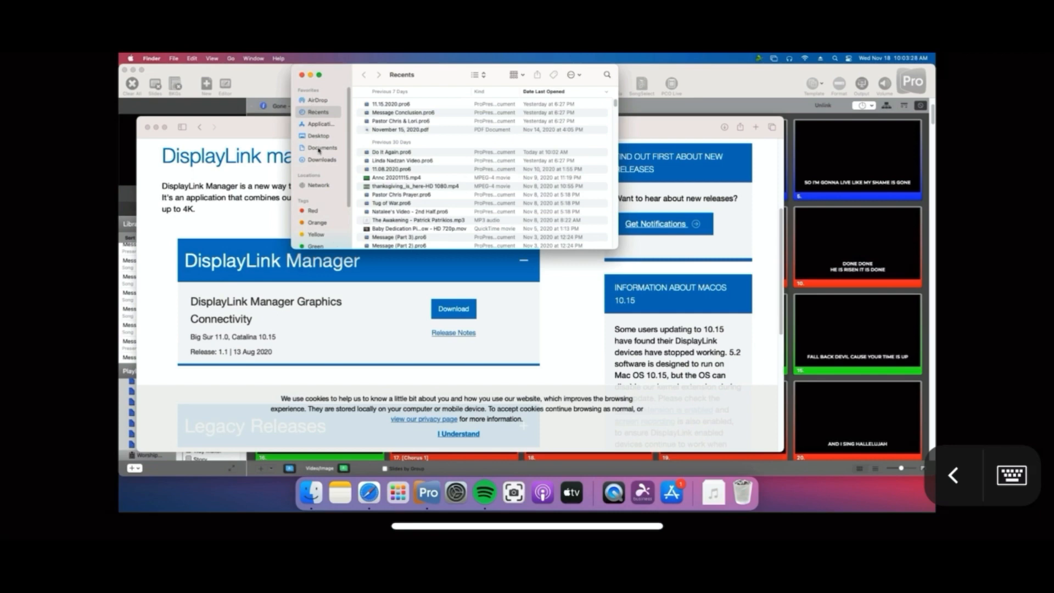
left_click(322, 159)
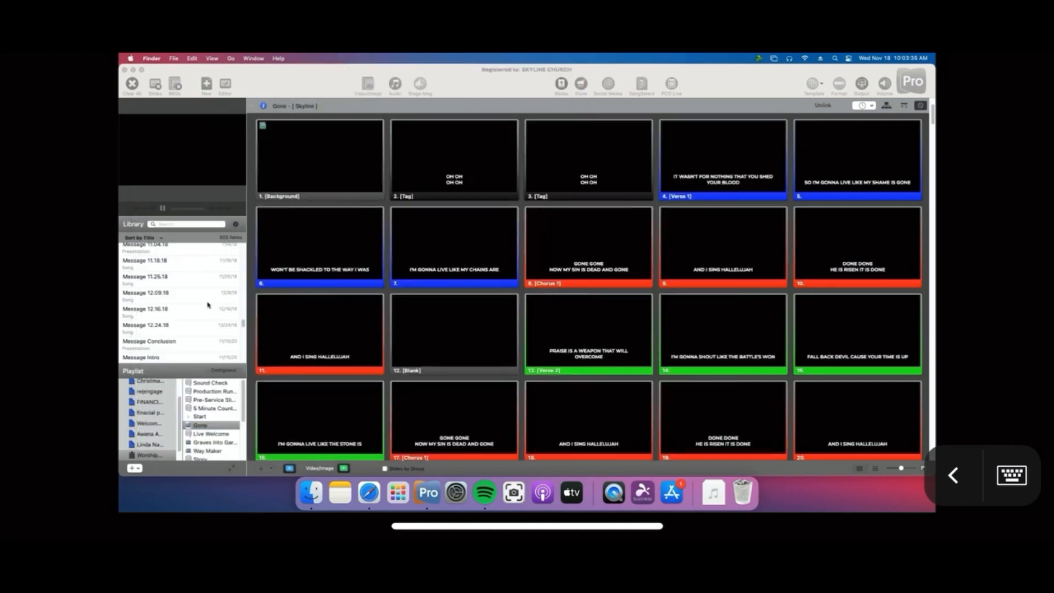
left_click(396, 492)
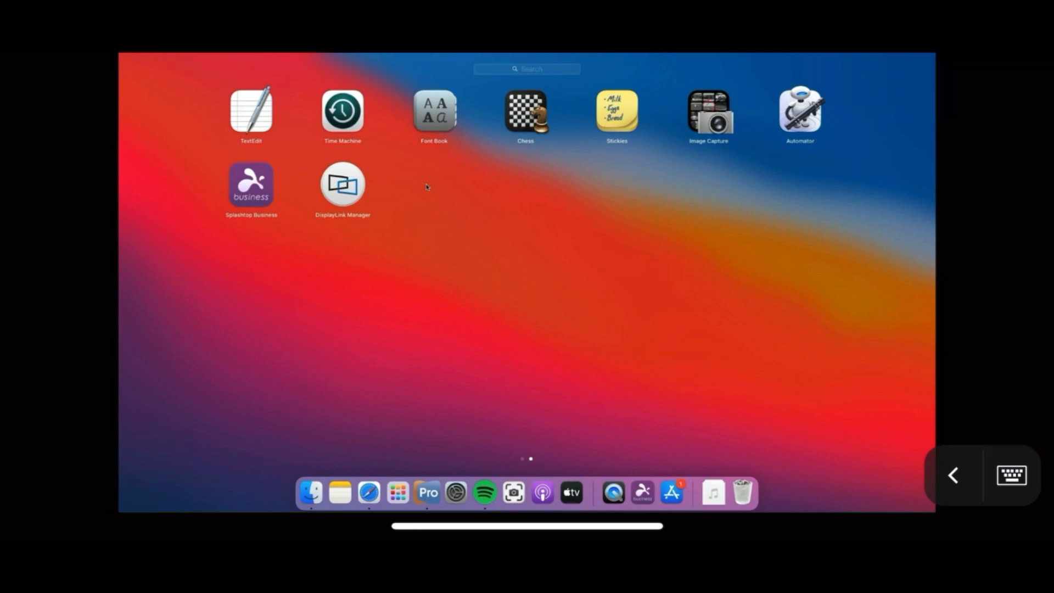
Step: Dismiss Launchpad and return to the Gone slide grid in ProPresenter
left_click(427, 493)
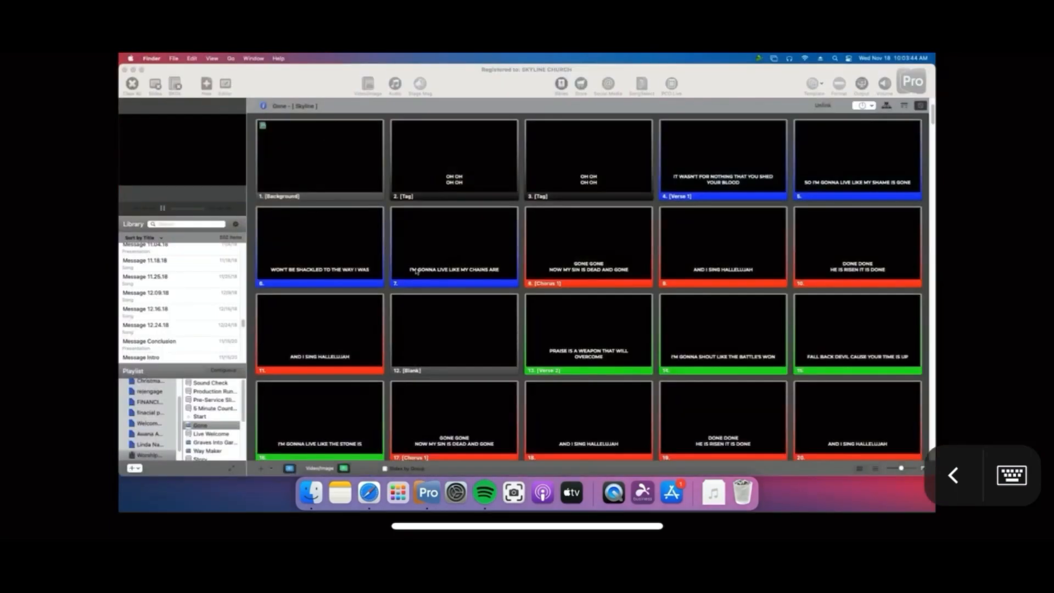
mouse_move(439, 354)
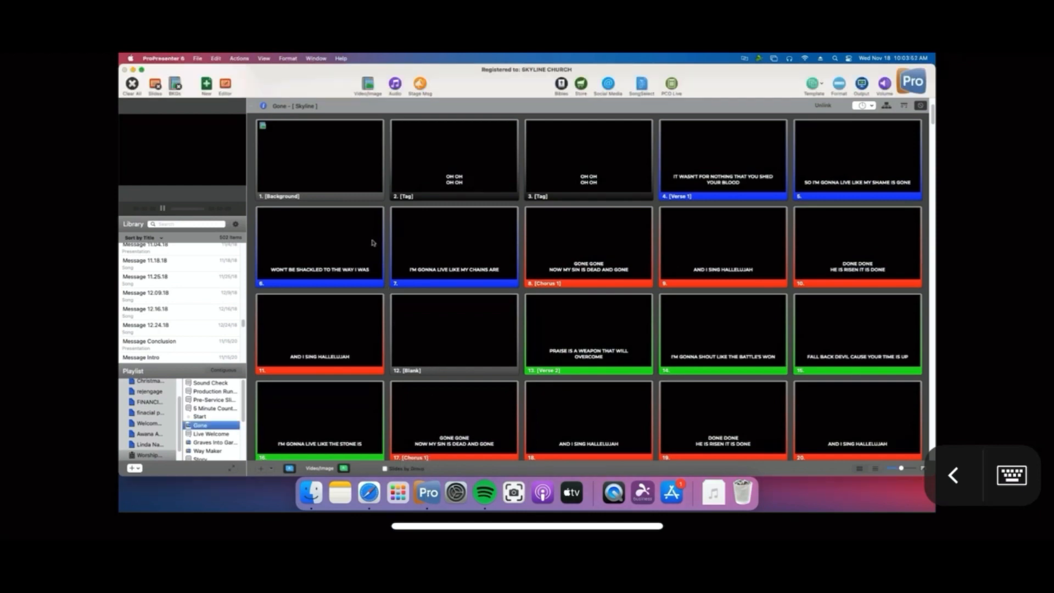
Step: Pull down the ProPresenter 6 application menu to reach Preferences
left_click(164, 58)
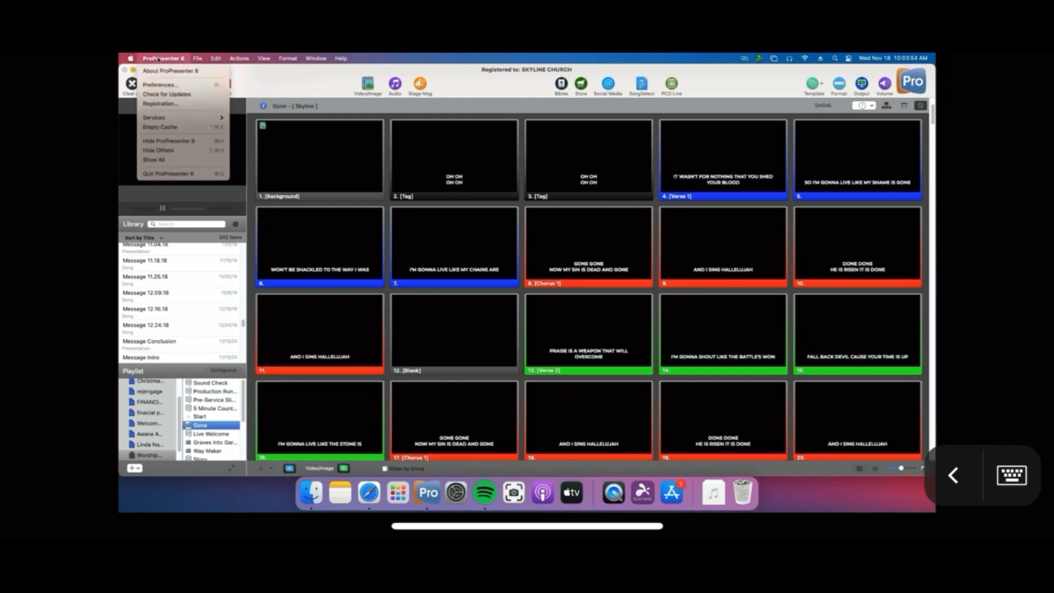
mouse_move(160, 103)
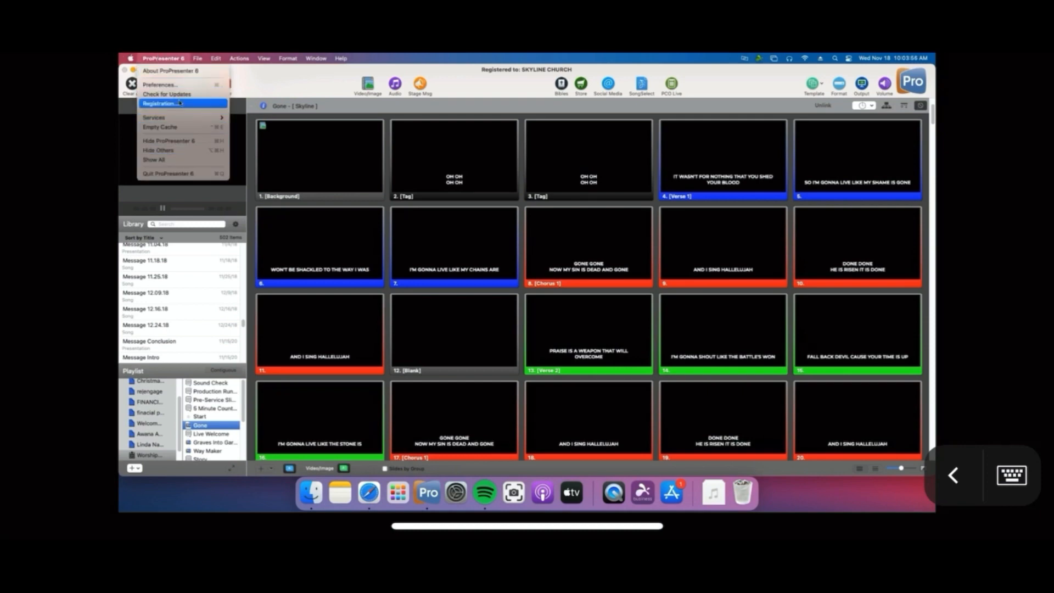
mouse_move(174, 134)
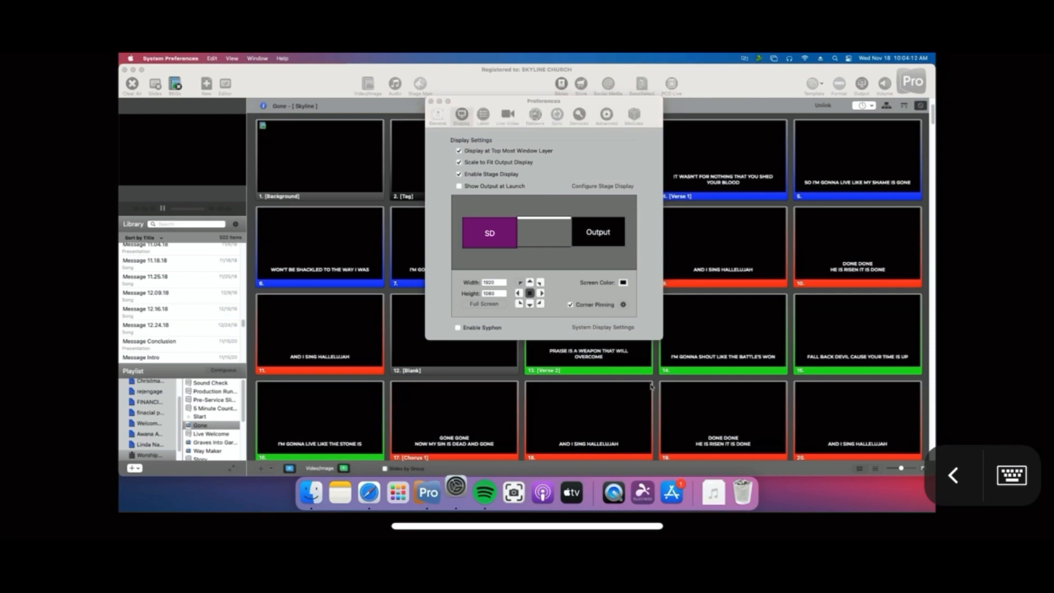
Step: Show the macOS Arrangement view with three side-by-side displays and select the middle one
left_click(602, 327)
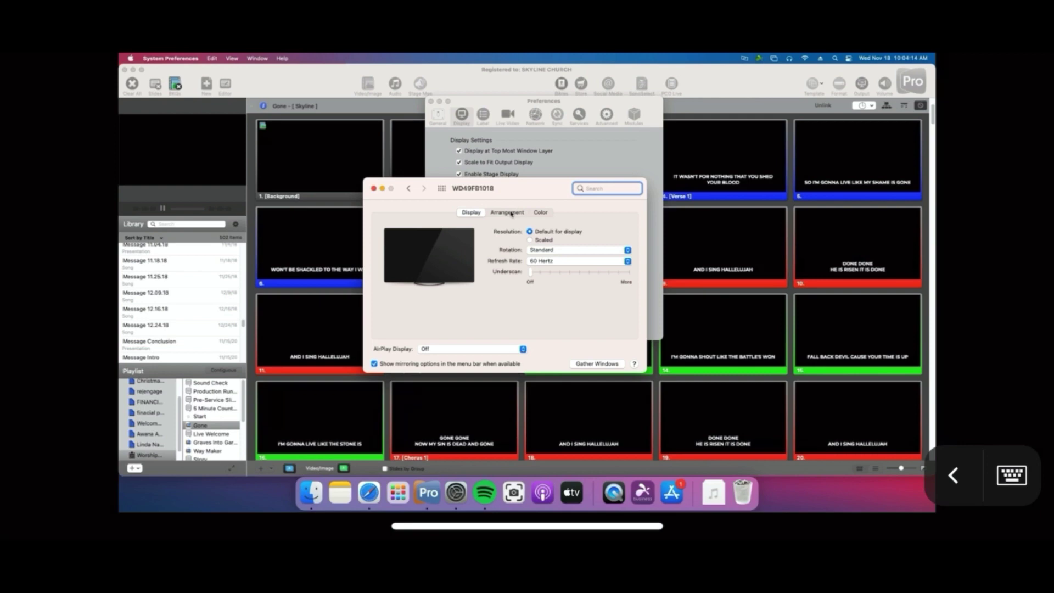
left_click(507, 212)
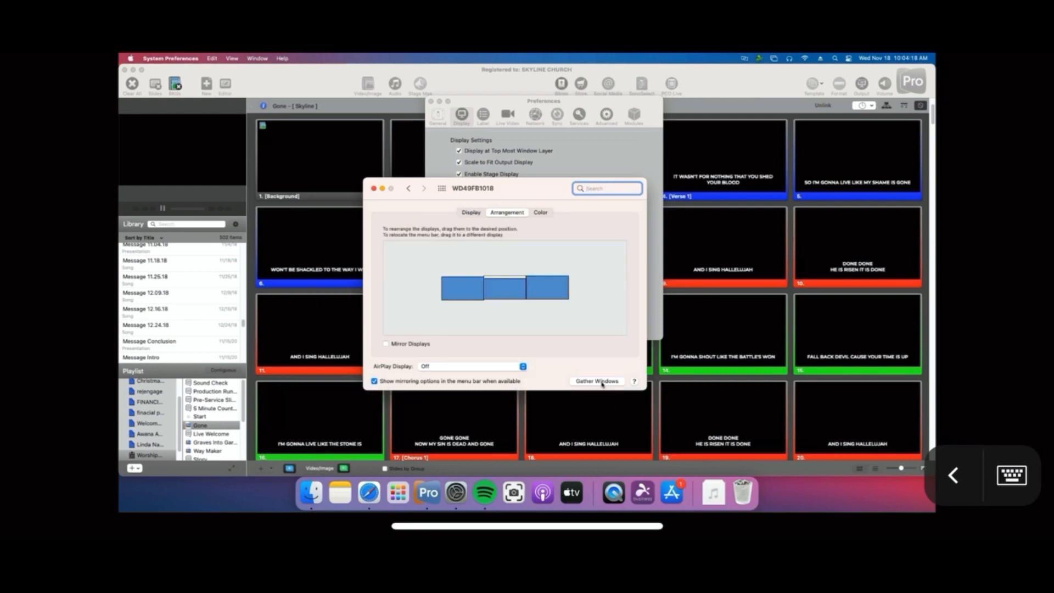
left_click(503, 287)
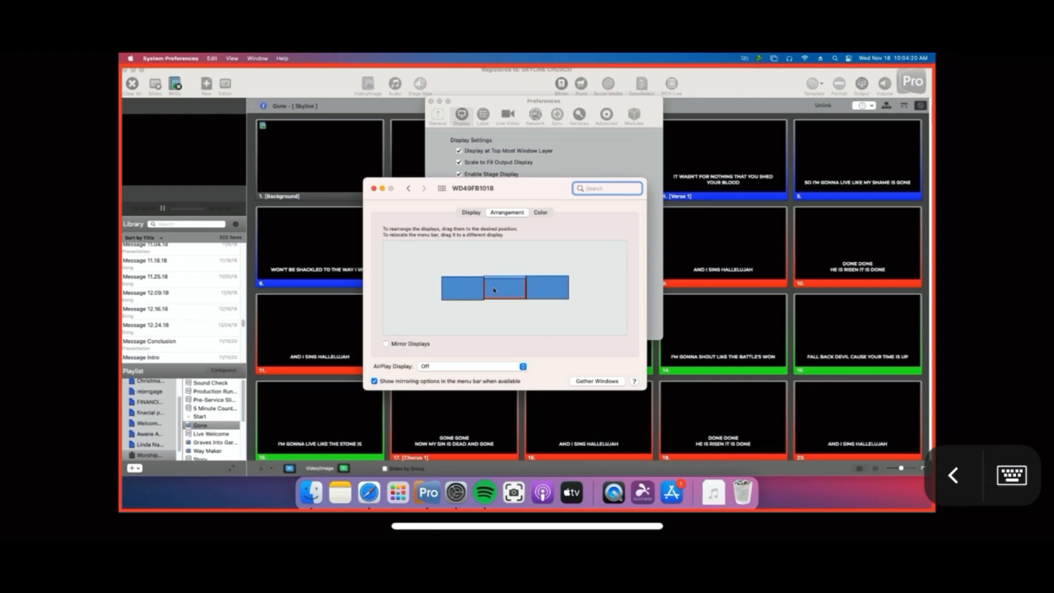